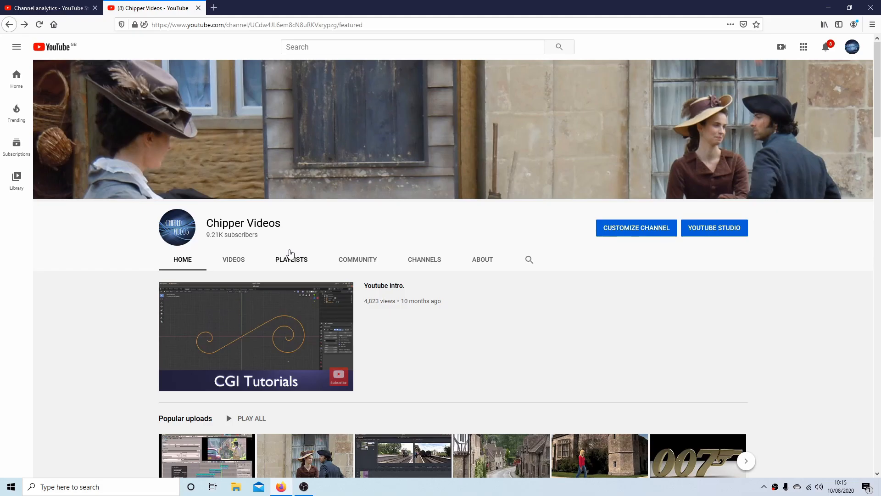
- Open the channel's PLAYLISTS tab and scroll through its playlists
{"action": "left_click", "coordinate": [291, 259]}
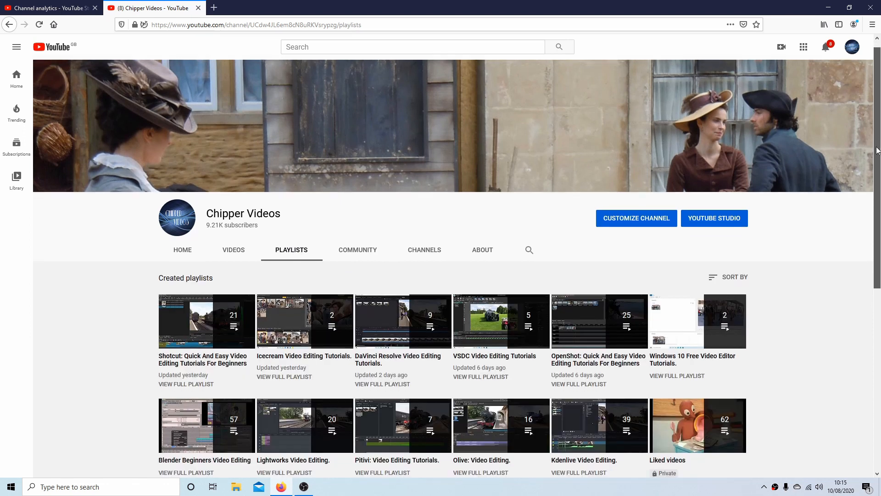
{"action": "scroll", "scroll_direction": "down", "scroll_amount": 3}
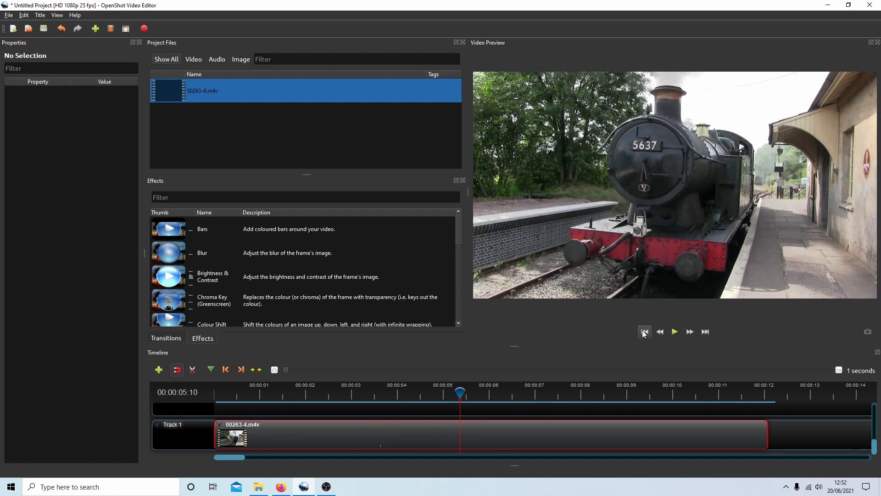
- Jump the preview playhead back to the train clip's first frame
{"action": "left_click", "coordinate": [644, 331]}
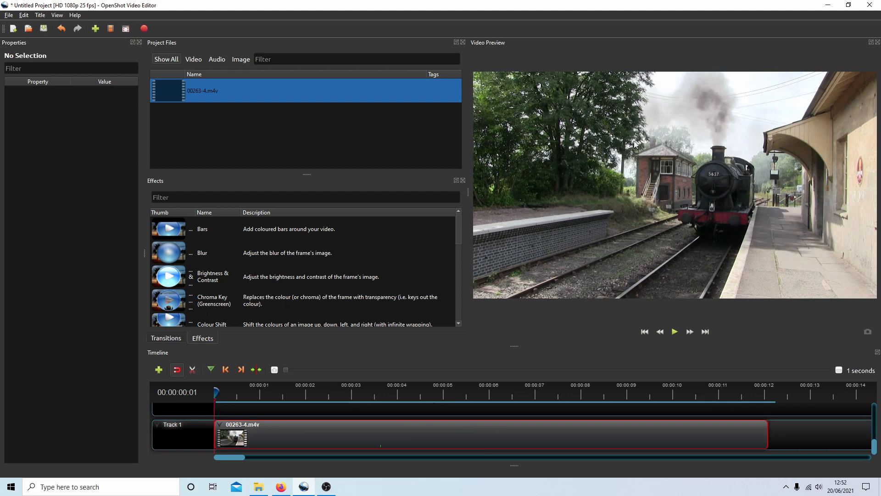
{"action": "mouse_move", "coordinate": [646, 193]}
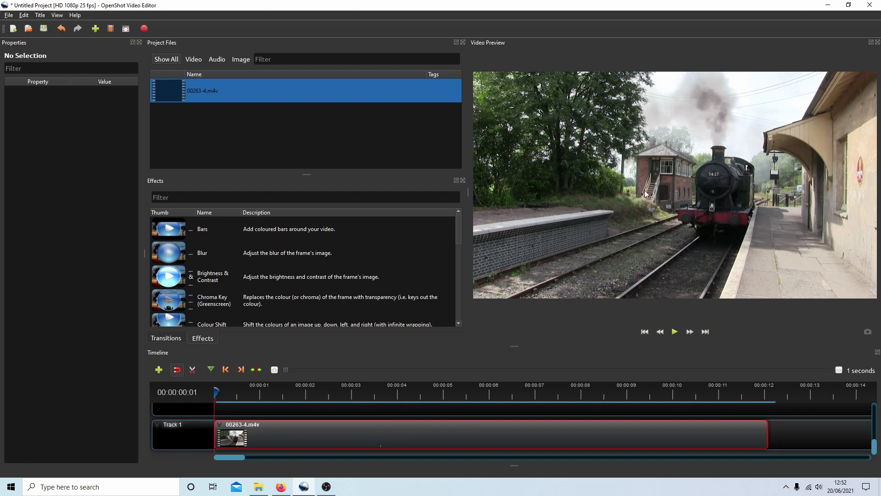
{"action": "mouse_move", "coordinate": [210, 182]}
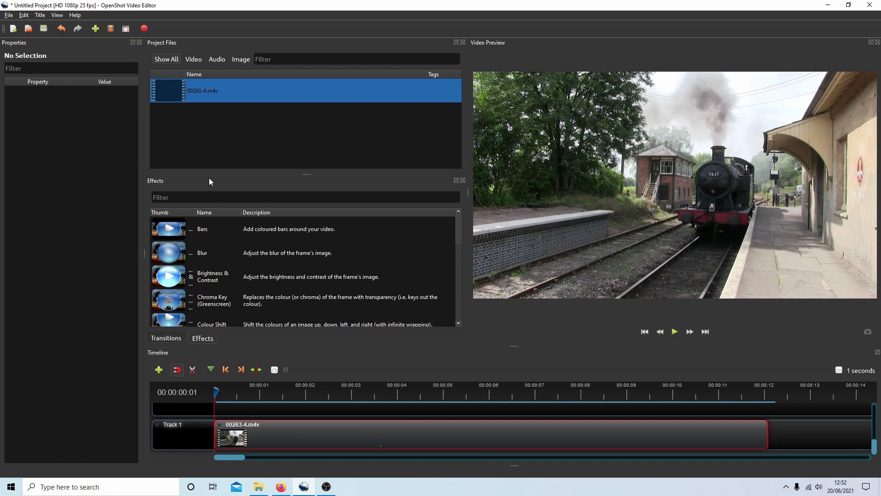
- Scroll the Effects list and apply the Negative effect to the Track 1 train clip
{"action": "scroll", "scroll_direction": "down", "scroll_amount": 3}
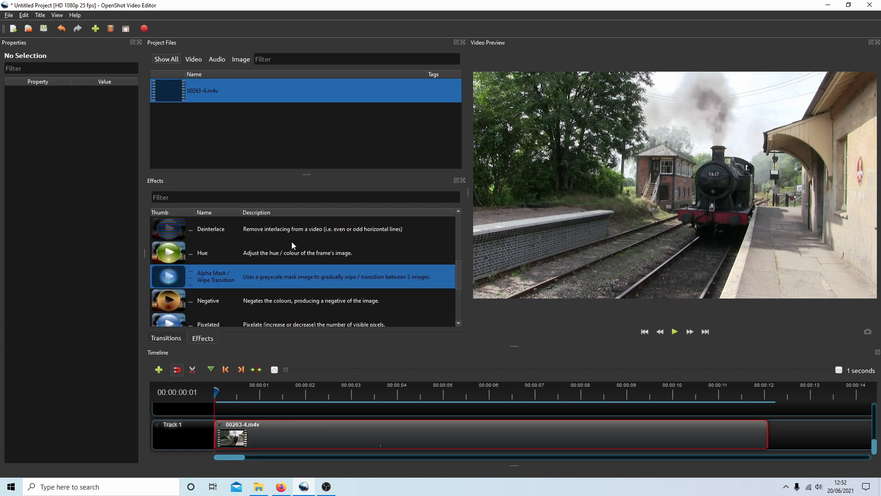
{"action": "scroll", "scroll_direction": "down", "scroll_amount": 3}
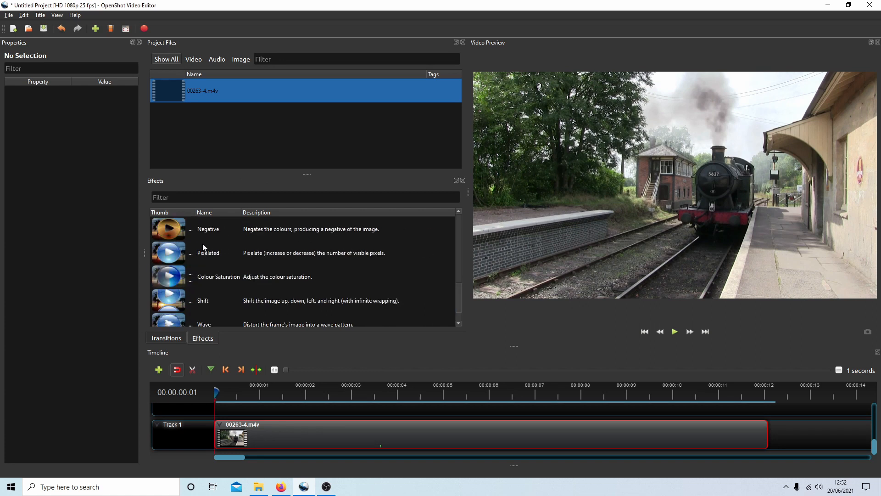
{"action": "left_click", "coordinate": [207, 229]}
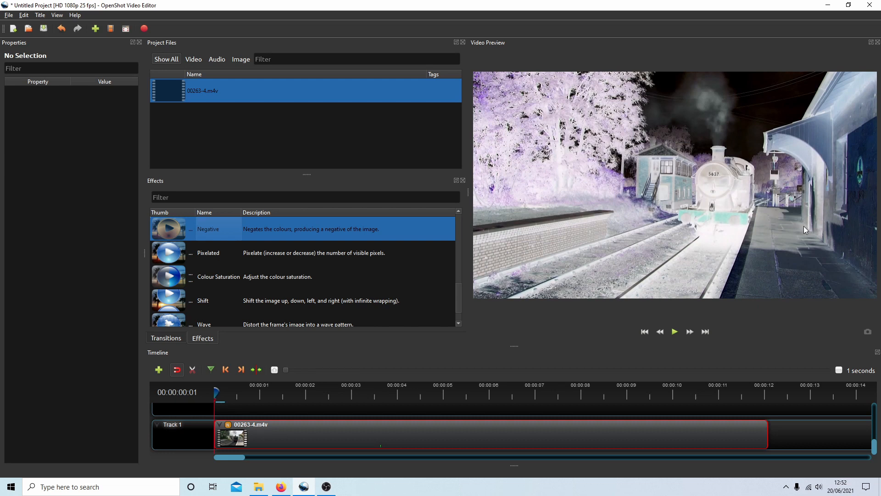
{"action": "mouse_move", "coordinate": [658, 146]}
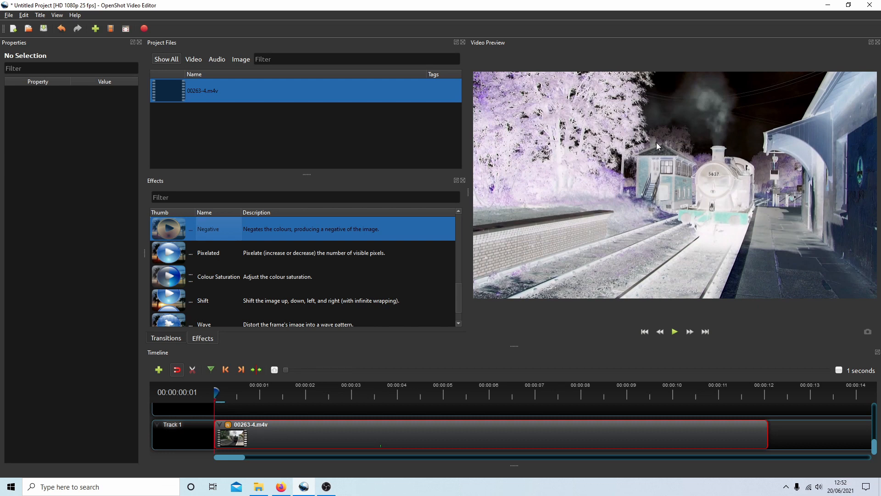
{"action": "mouse_move", "coordinate": [227, 270]}
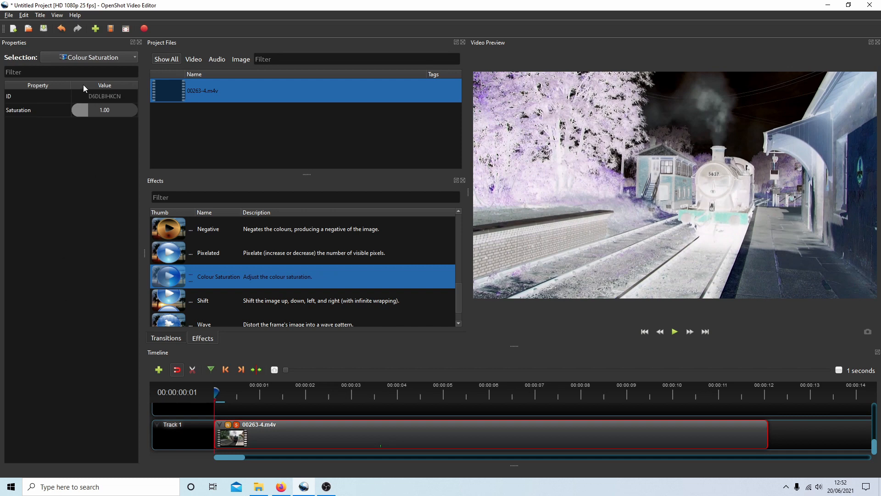
- Set the Colour Saturation effect's Saturation to 0.00 on the train clip
{"action": "left_click", "coordinate": [19, 110]}
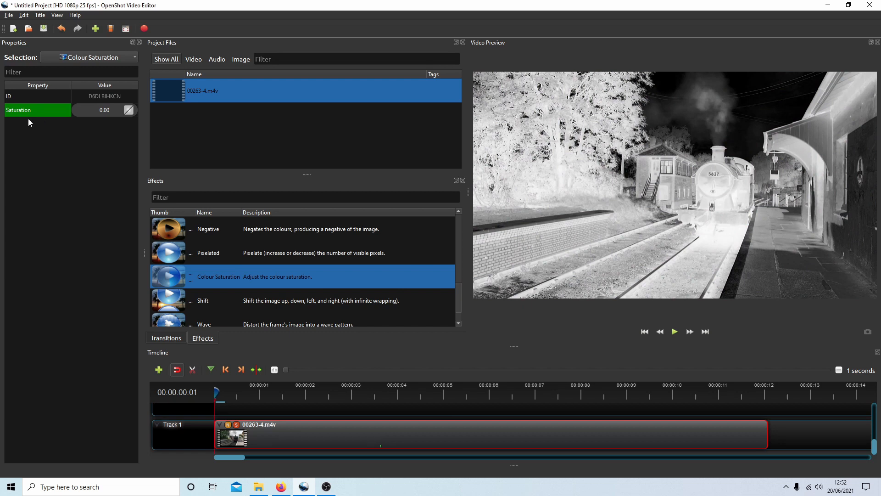
{"action": "mouse_move", "coordinate": [708, 193]}
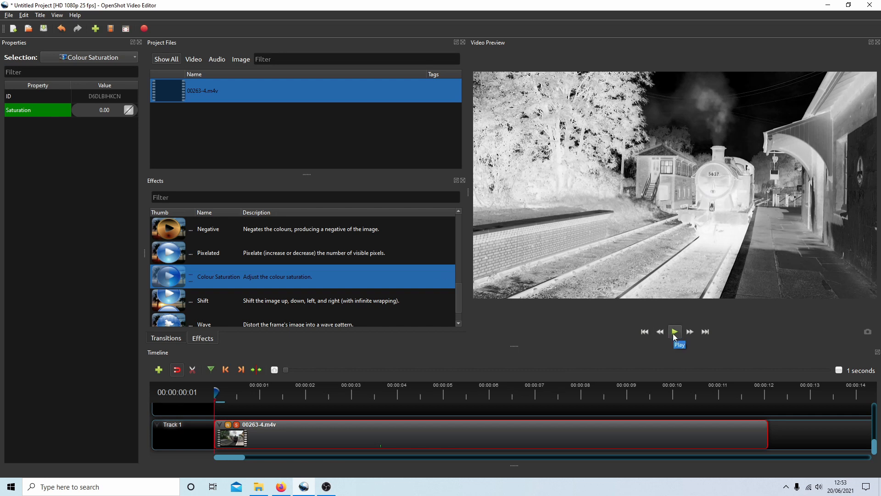
- Start playback of the black-and-white negative train clip
{"action": "left_click", "coordinate": [675, 331]}
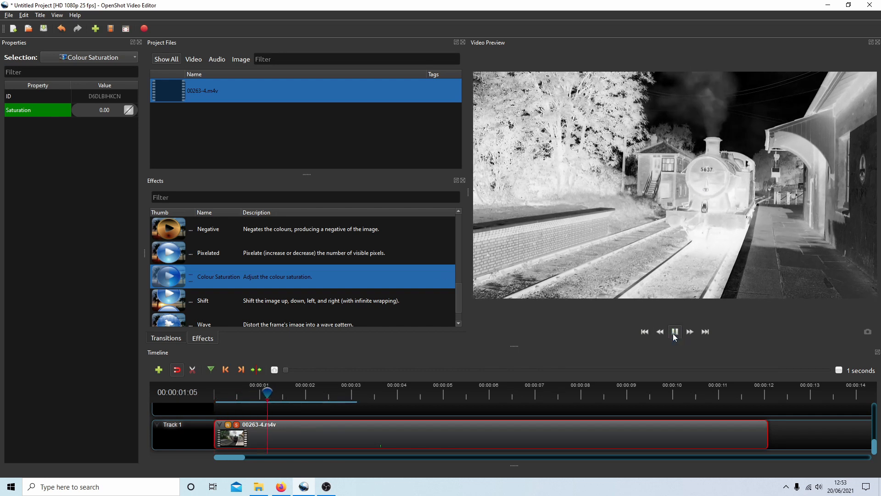